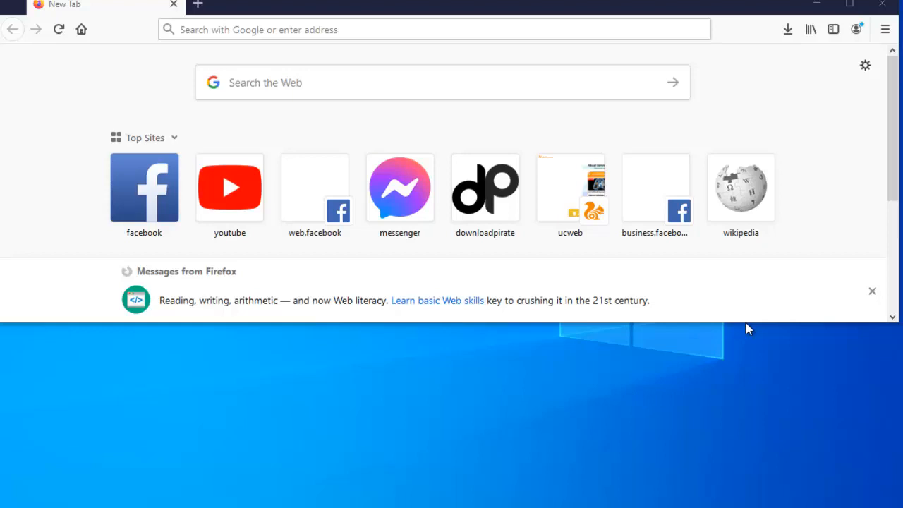
mouse_move(642, 303)
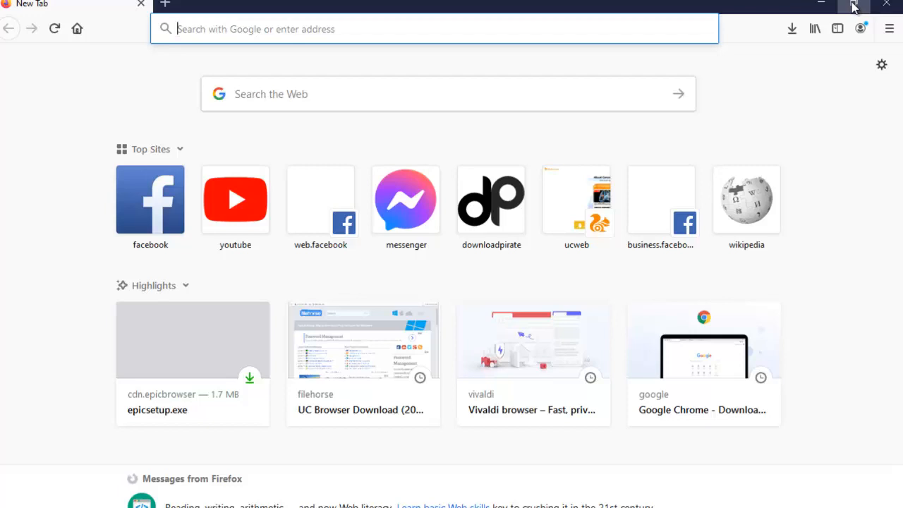
mouse_move(356, 140)
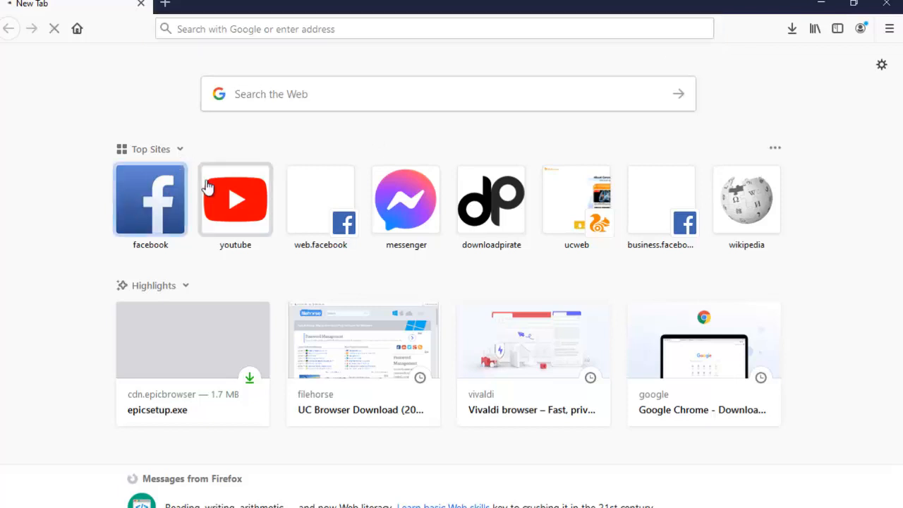
mouse_move(235, 200)
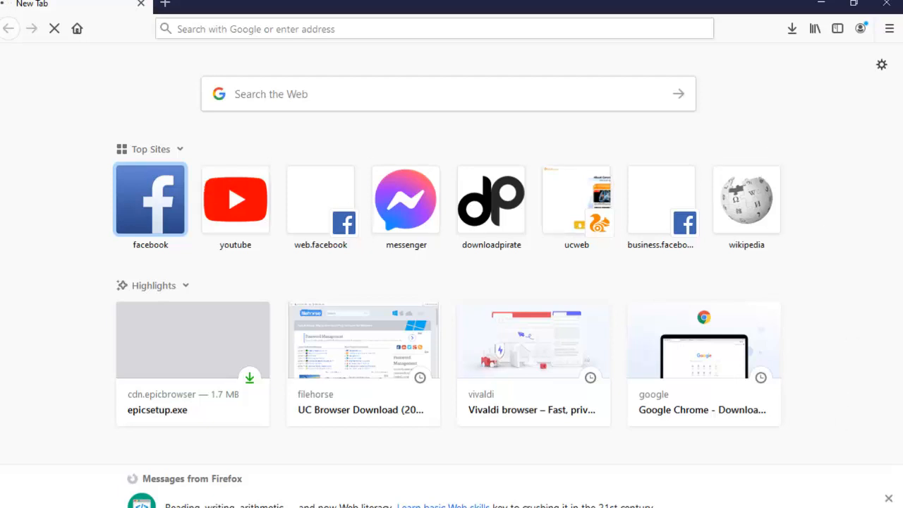
Open Facebook and go to your own profile from the News Feed sidebar.
left_click(150, 199)
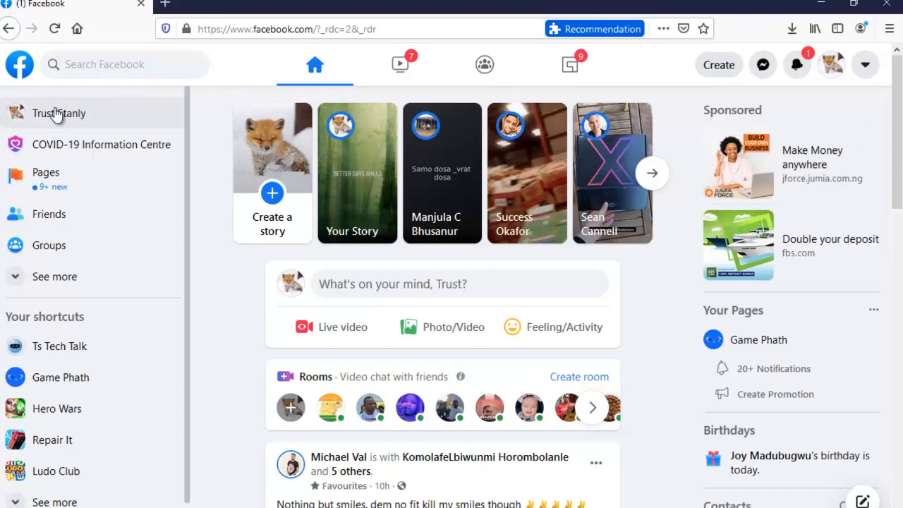
left_click(59, 113)
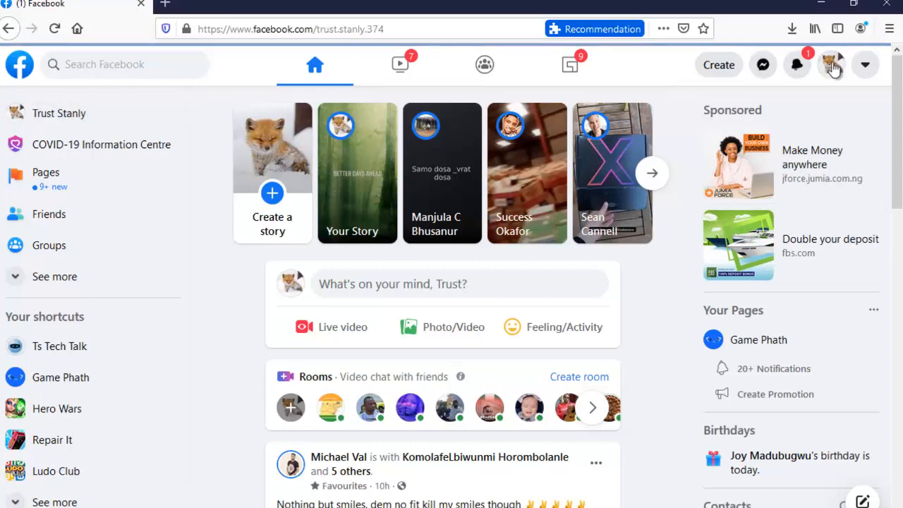
mouse_move(648, 67)
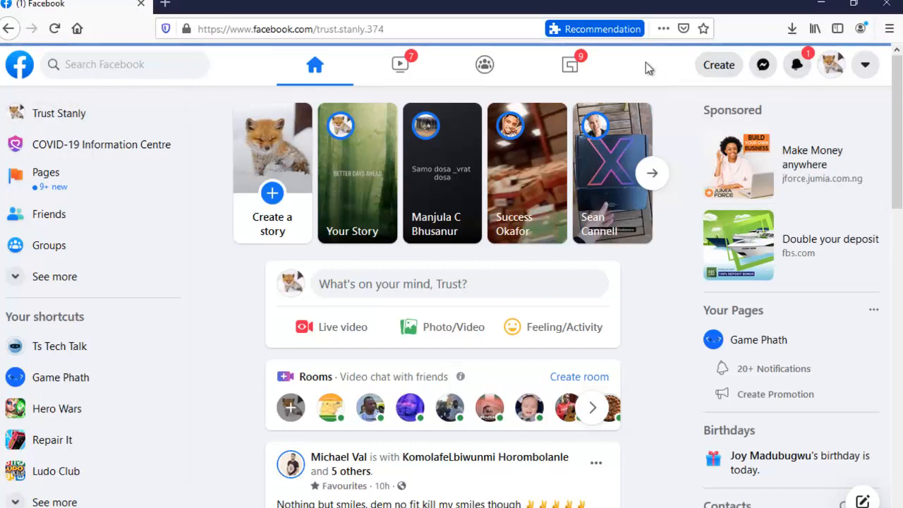
left_click(59, 112)
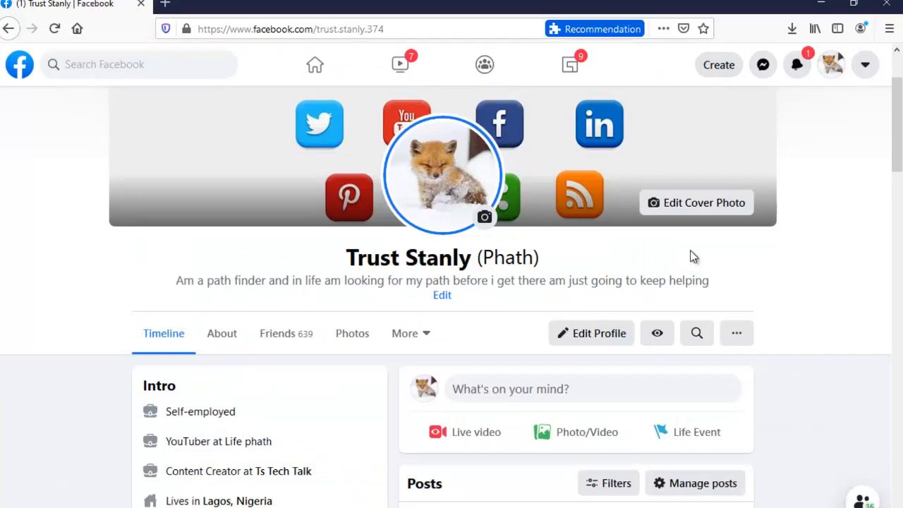
mouse_move(688, 261)
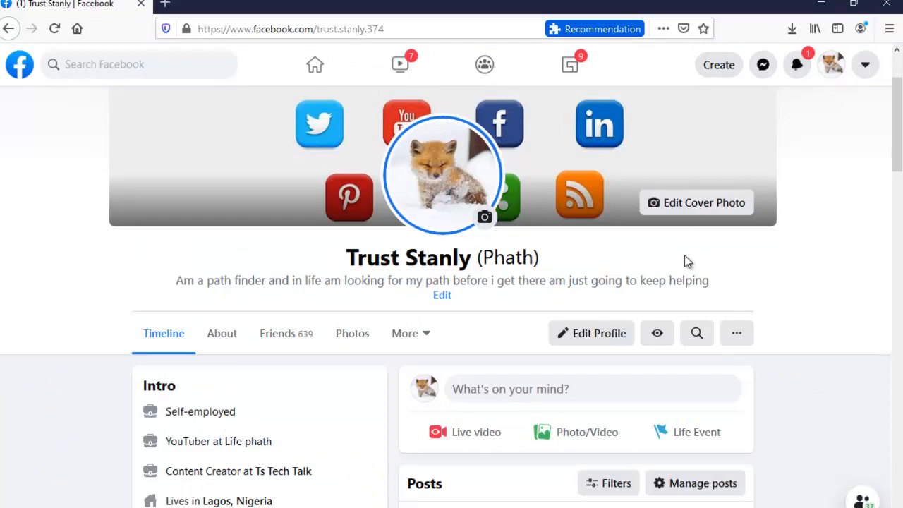
mouse_move(797, 225)
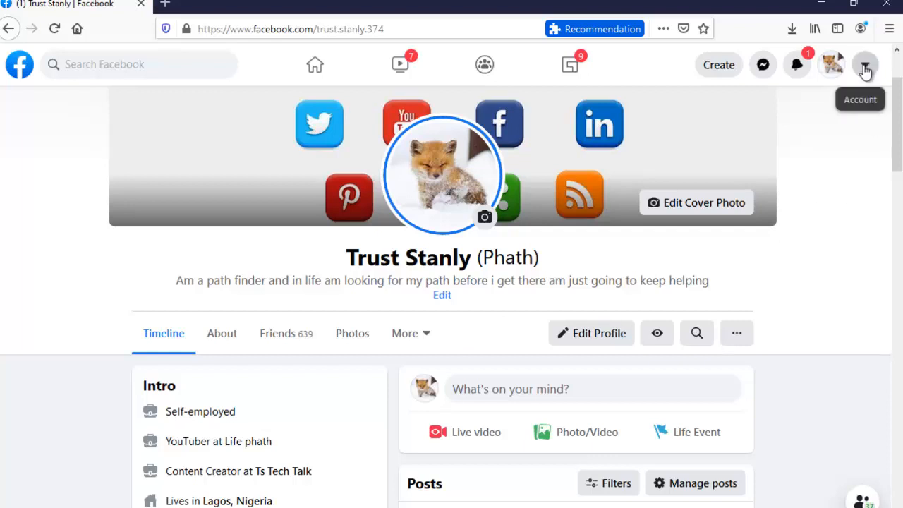
Reach General Account Settings via the Account menu and Settings & privacy.
left_click(864, 64)
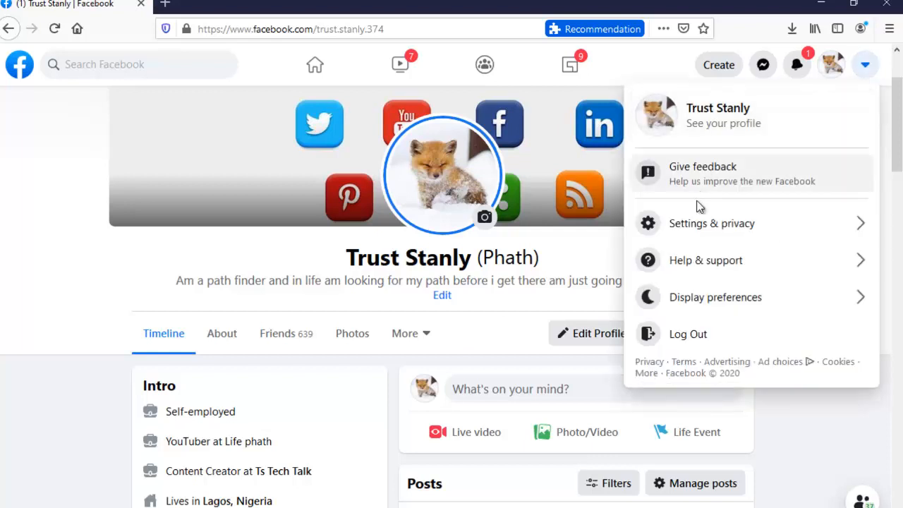
left_click(711, 223)
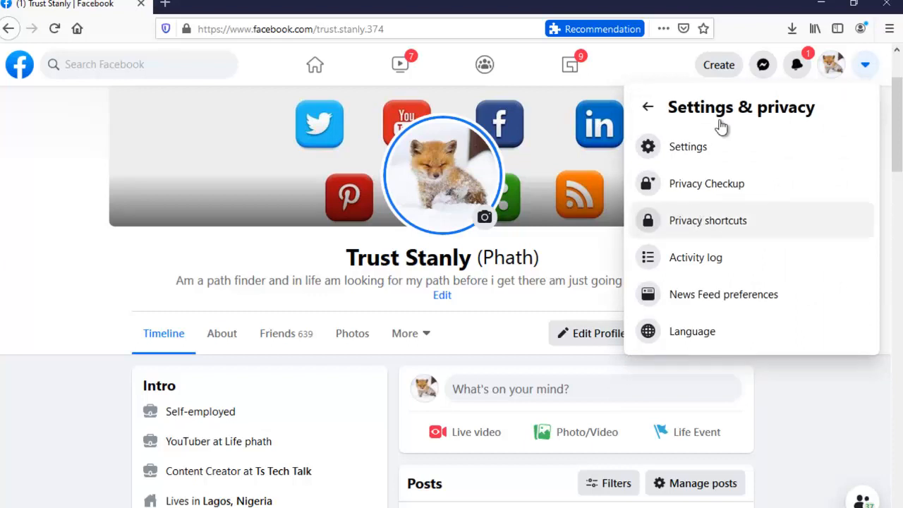
left_click(687, 146)
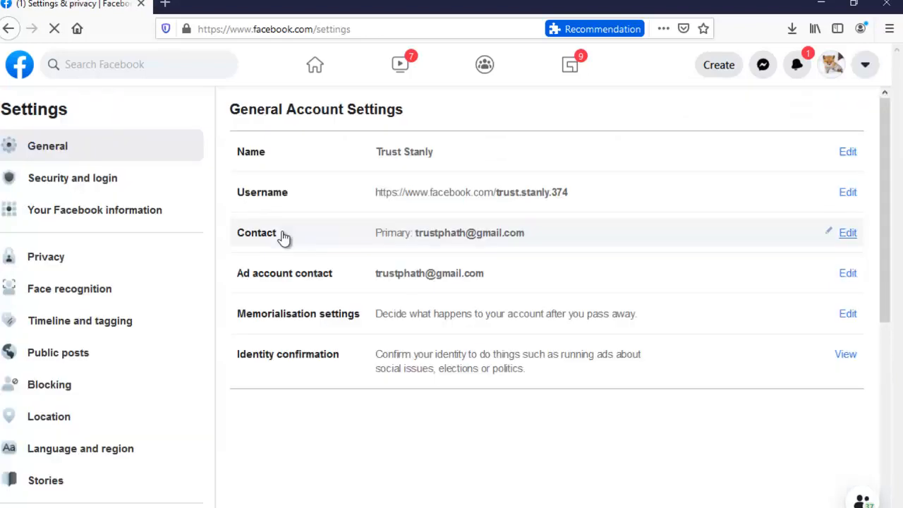
mouse_move(156, 174)
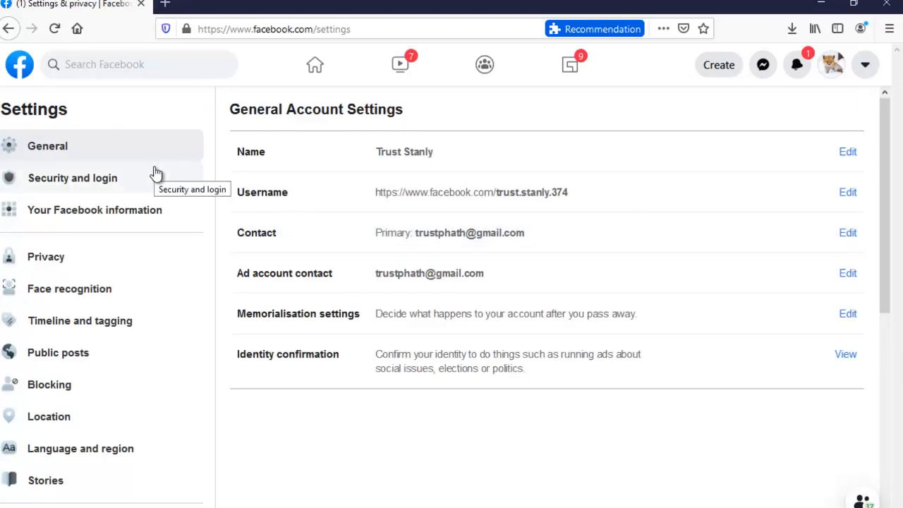
Switch to the Security and login section of Settings.
left_click(72, 178)
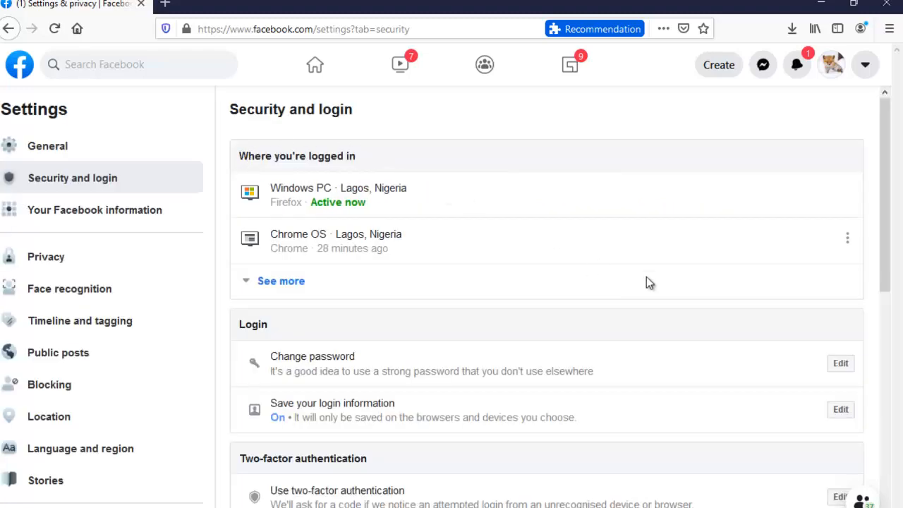
mouse_move(244, 343)
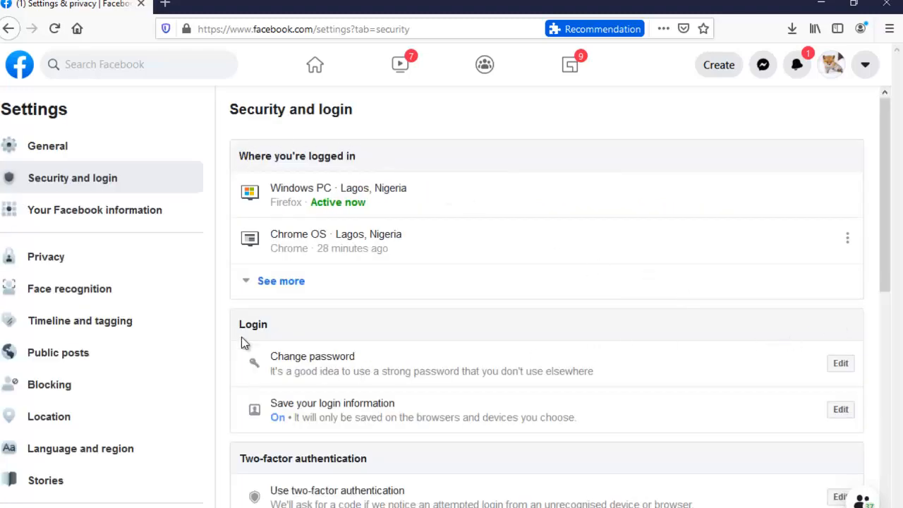
mouse_move(359, 361)
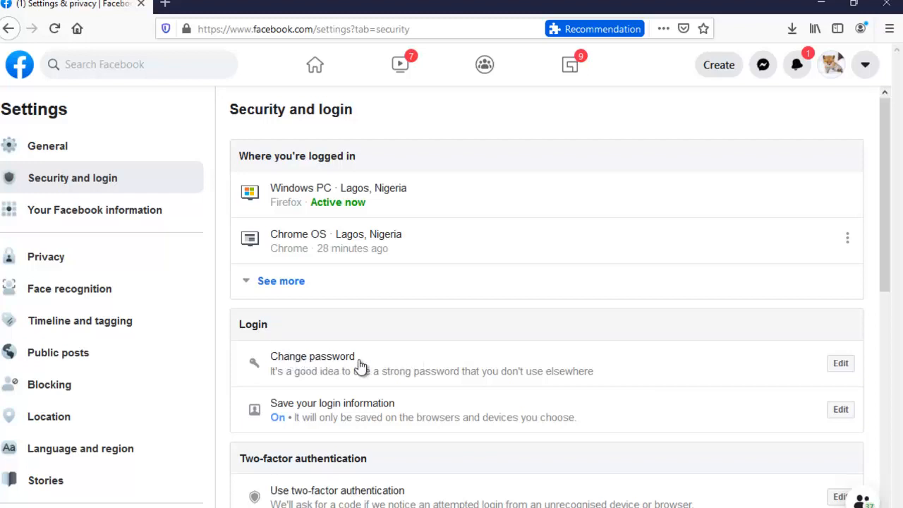
mouse_move(823, 374)
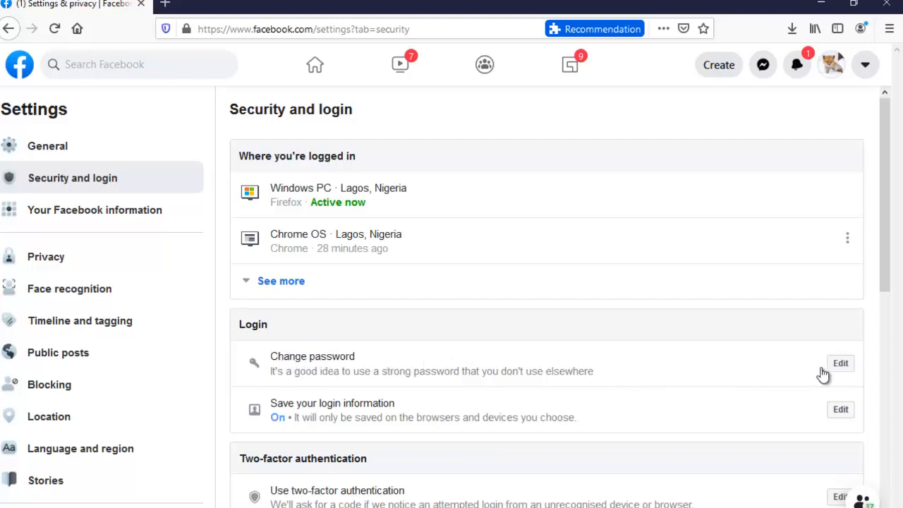
Open the change-password form and fill Current password from Firefox's saved login.
left_click(840, 363)
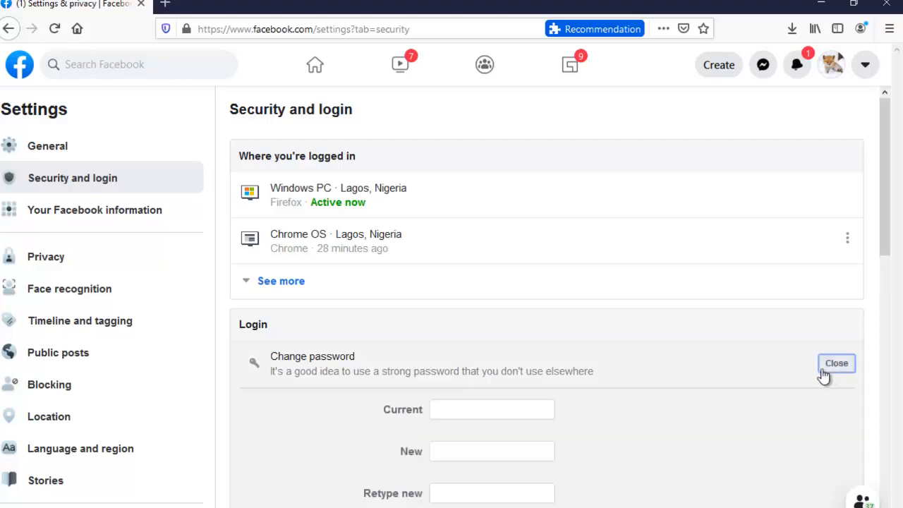
left_click(491, 409)
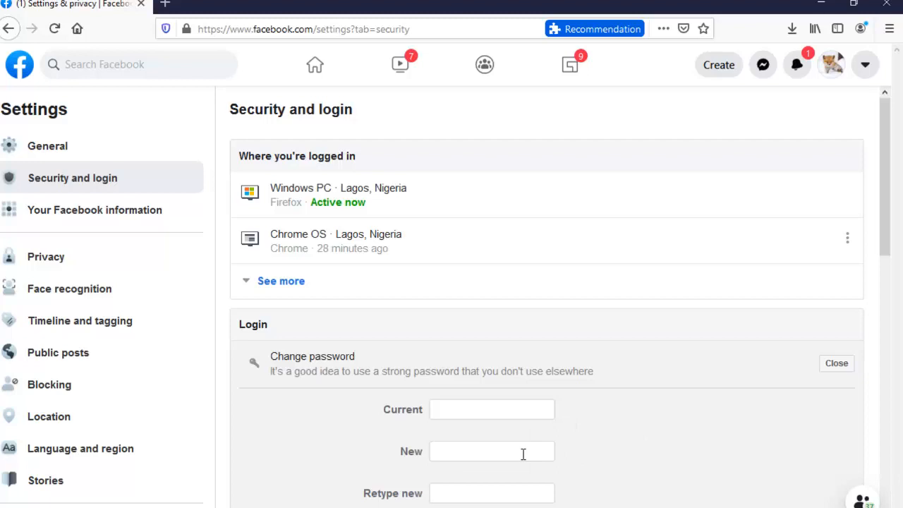
left_click(492, 450)
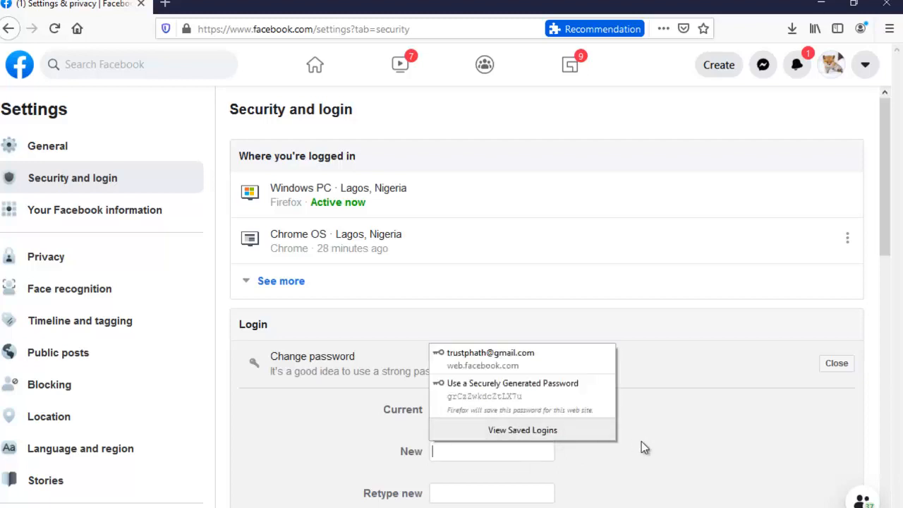
left_click(491, 409)
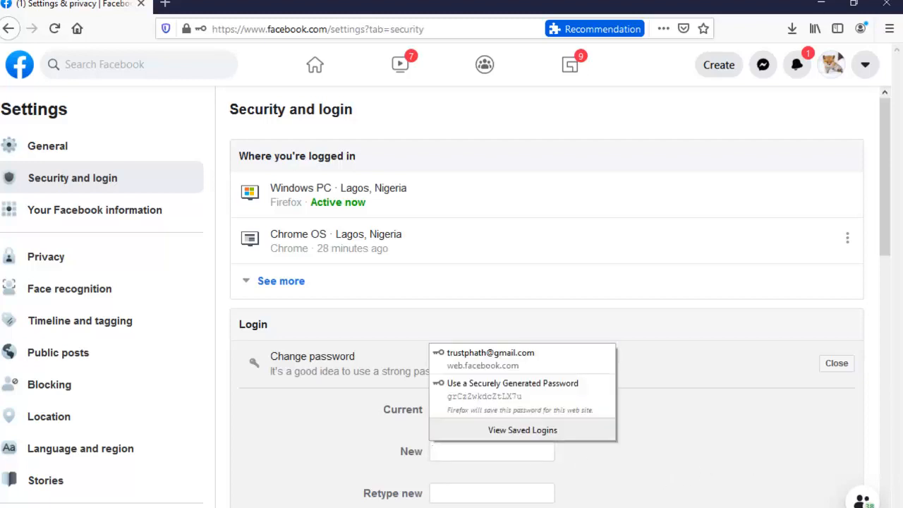
left_click(490, 358)
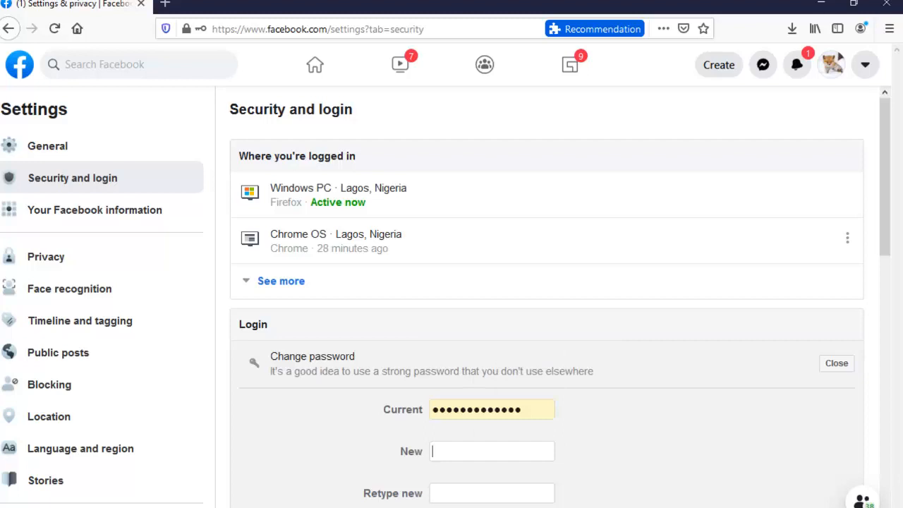
scroll("down", 3)
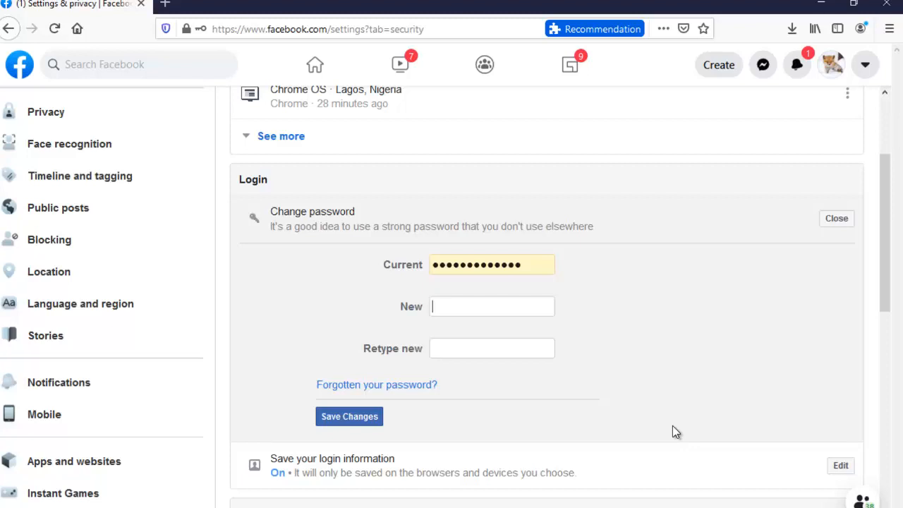
mouse_move(643, 474)
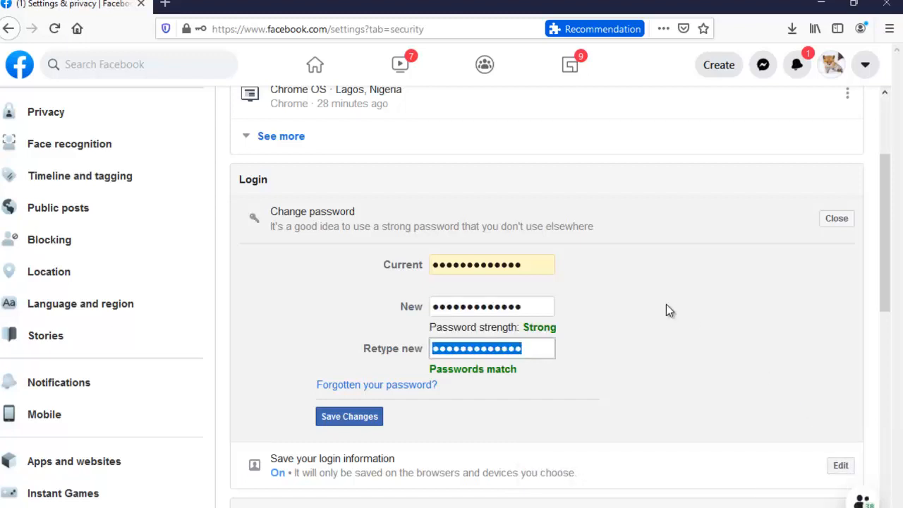
mouse_move(356, 427)
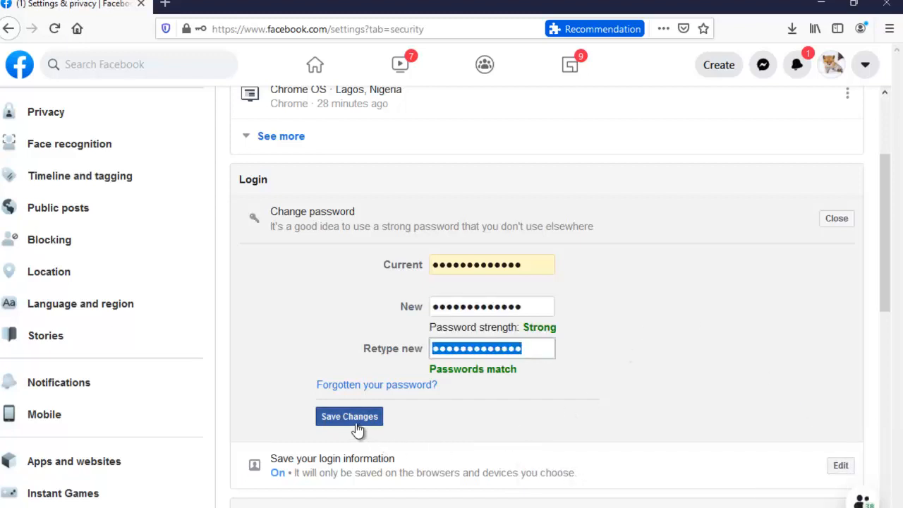
Save the new password and pick 'Review other devices' on the Password Changed dialog.
left_click(349, 416)
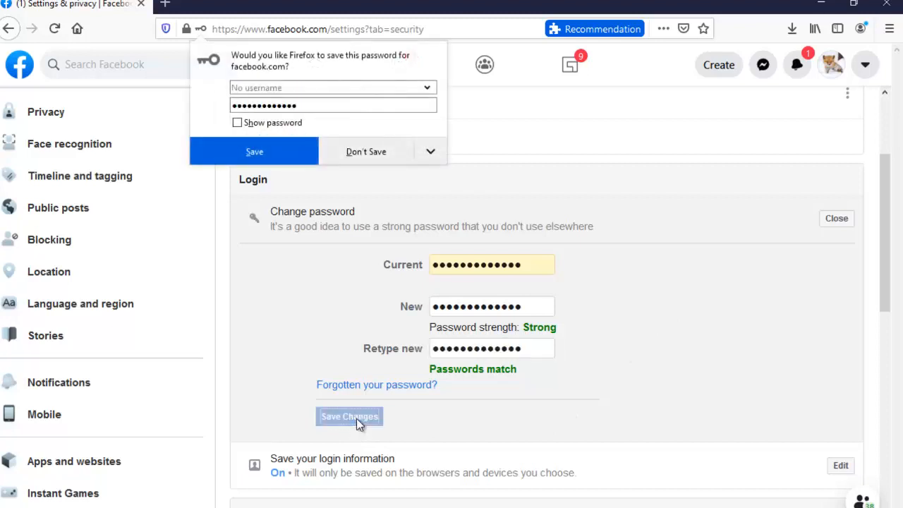
left_click(349, 416)
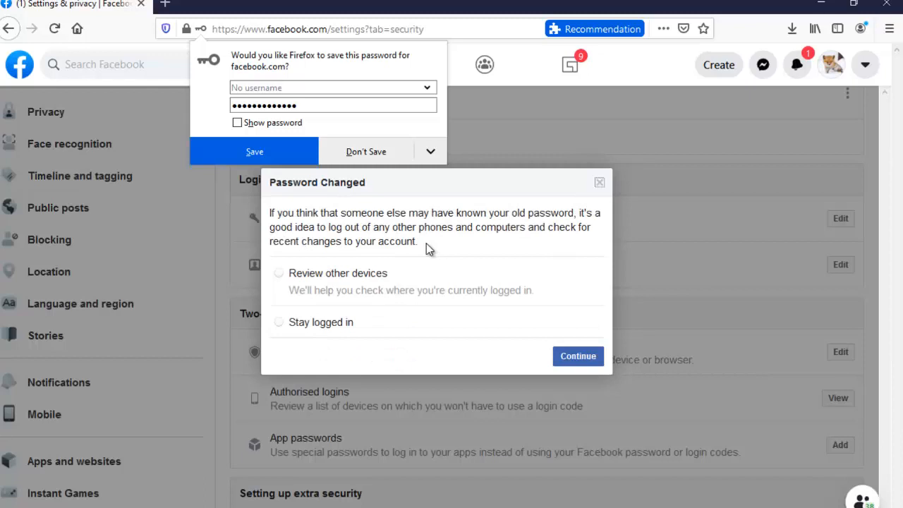
mouse_move(288, 274)
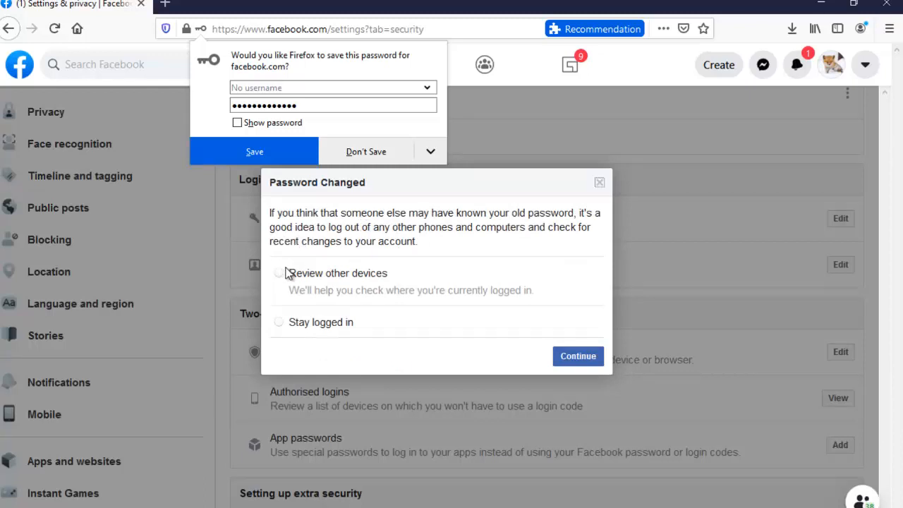
mouse_move(316, 267)
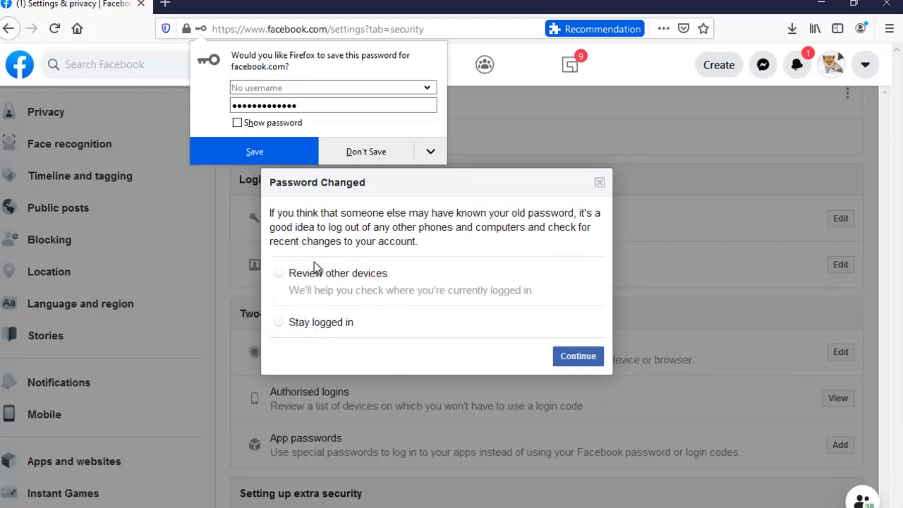
mouse_move(405, 224)
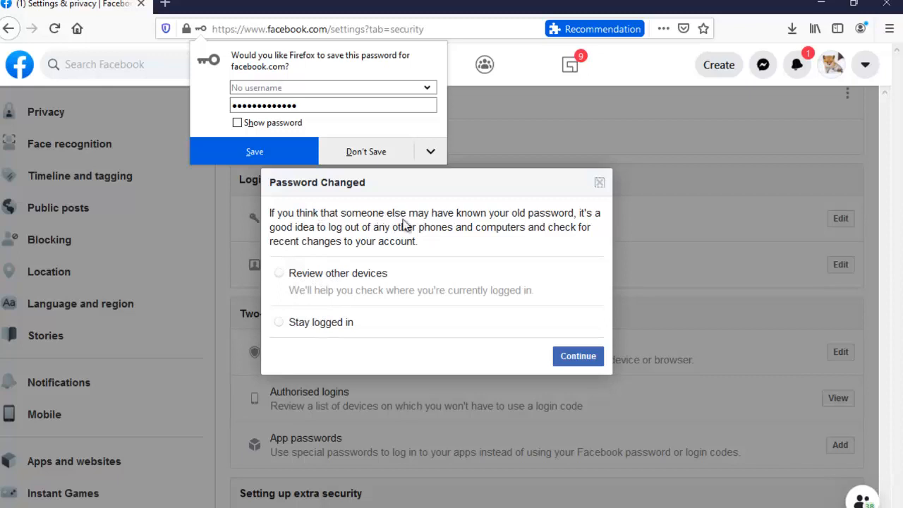
mouse_move(499, 213)
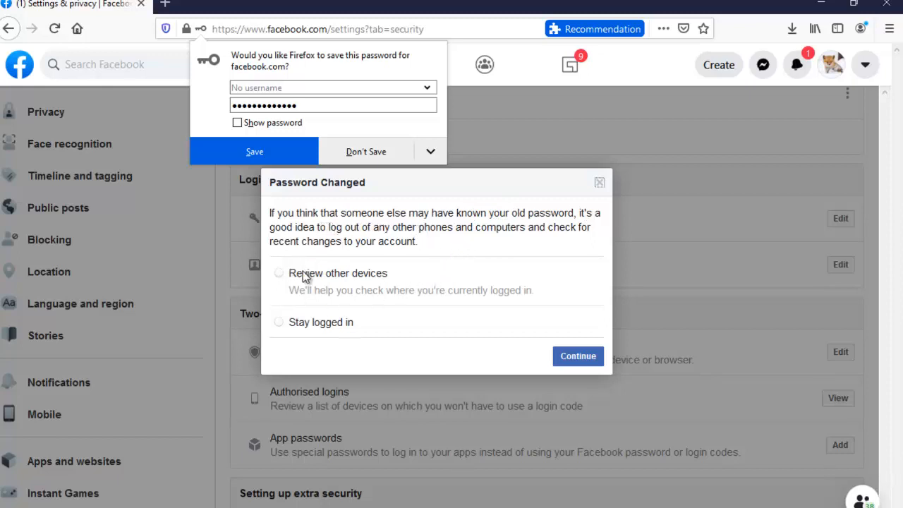
left_click(279, 273)
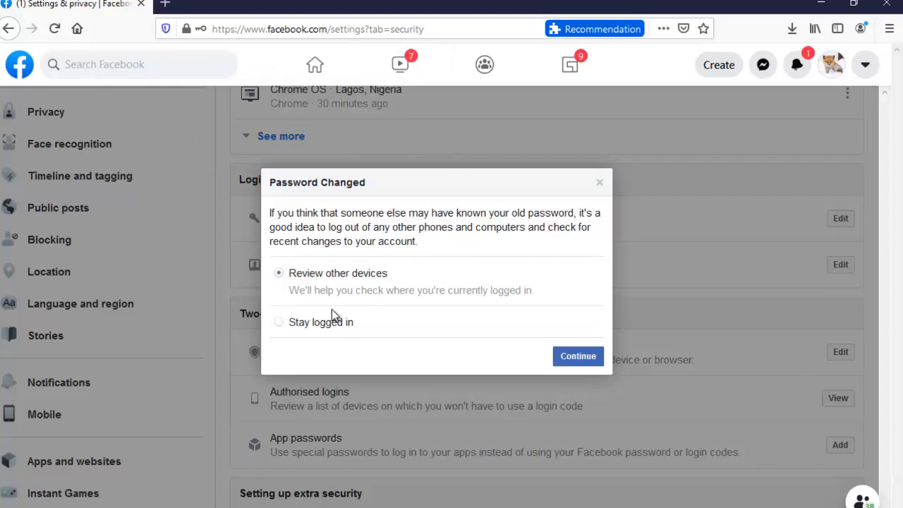
left_click(278, 322)
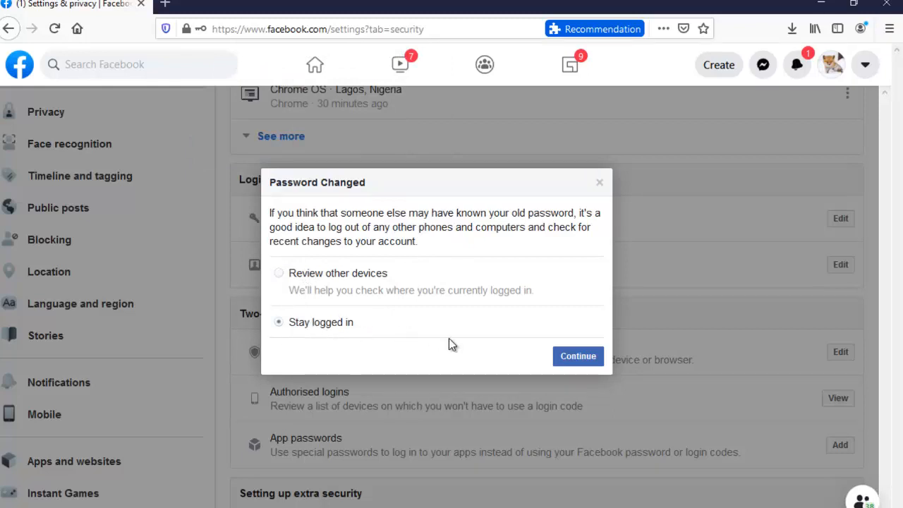
mouse_move(360, 279)
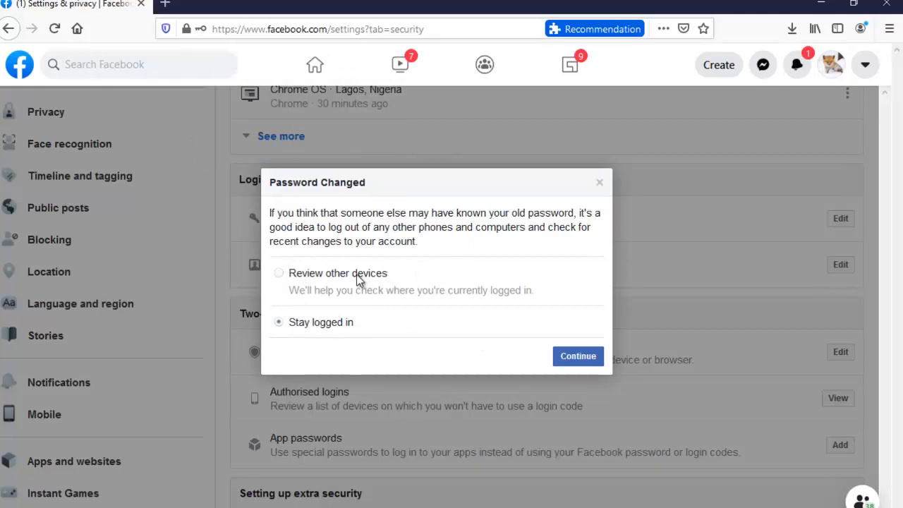
left_click(279, 273)
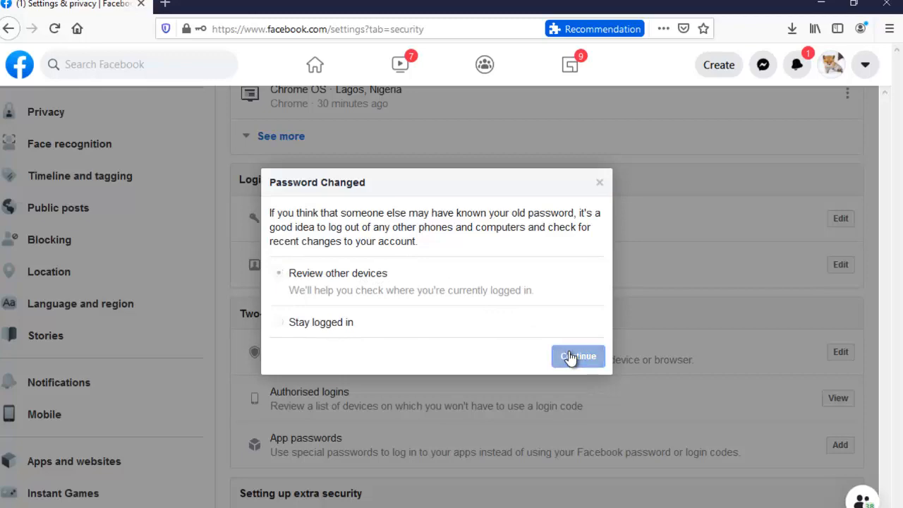
left_click(577, 357)
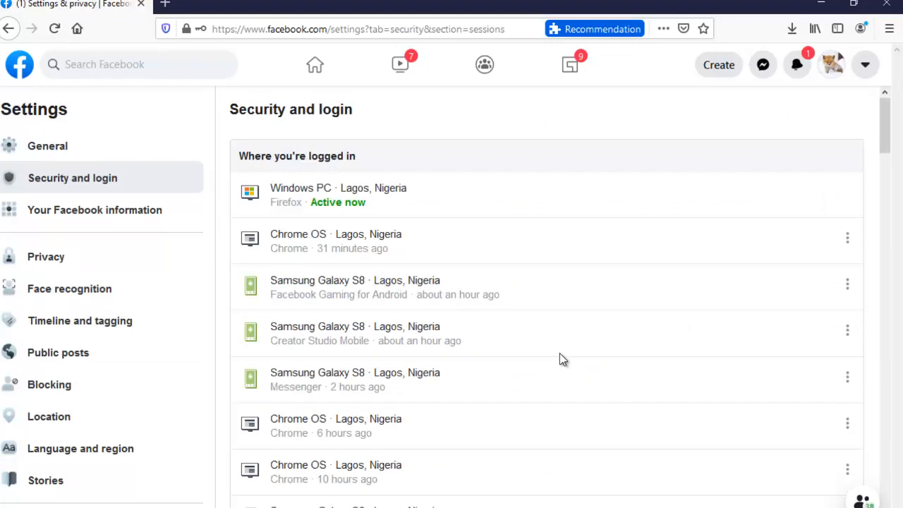
mouse_move(694, 345)
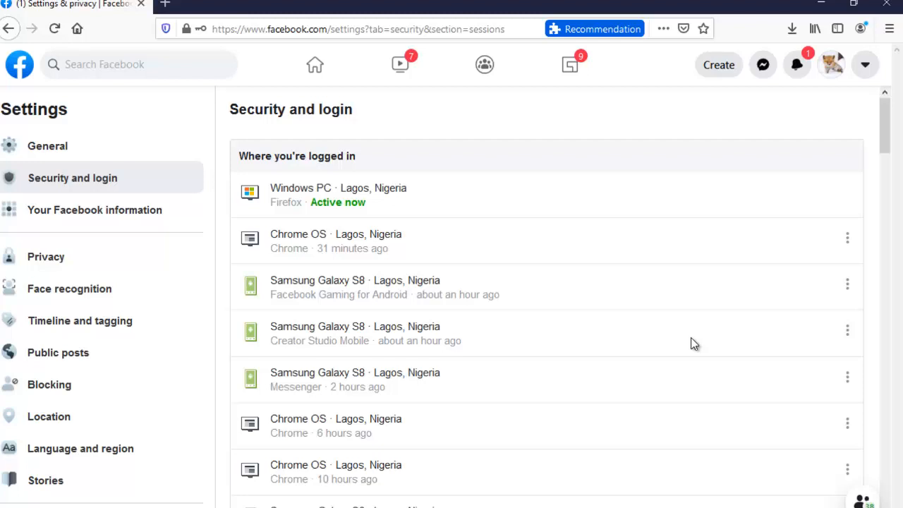
mouse_move(868, 281)
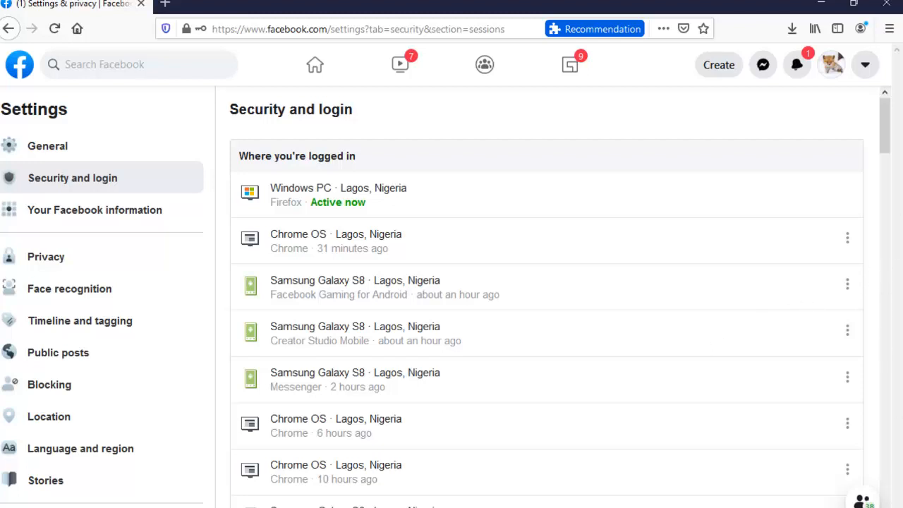
mouse_move(723, 319)
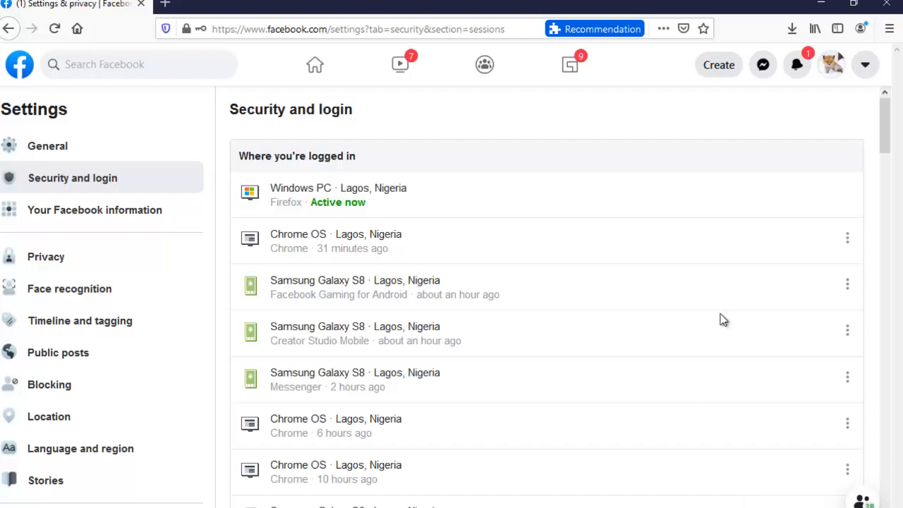
mouse_move(315, 64)
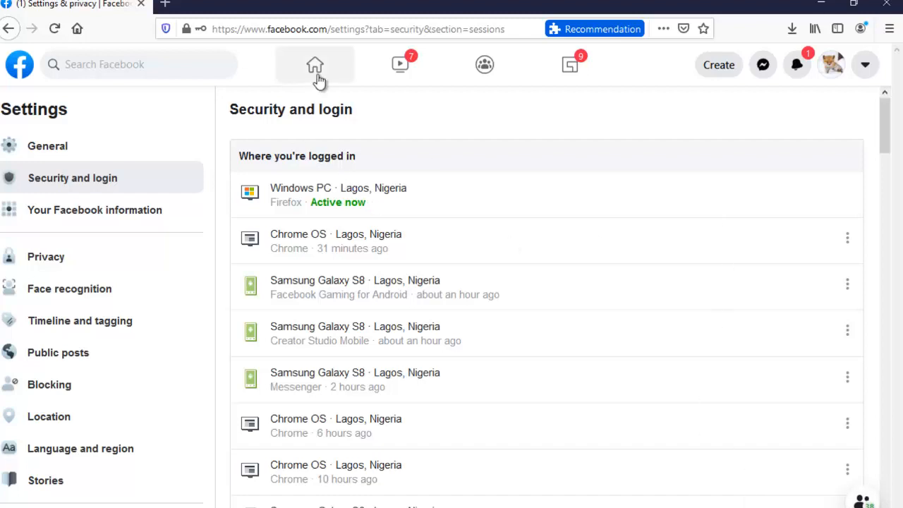
Return from the logged-in devices list to the home news feed.
left_click(314, 64)
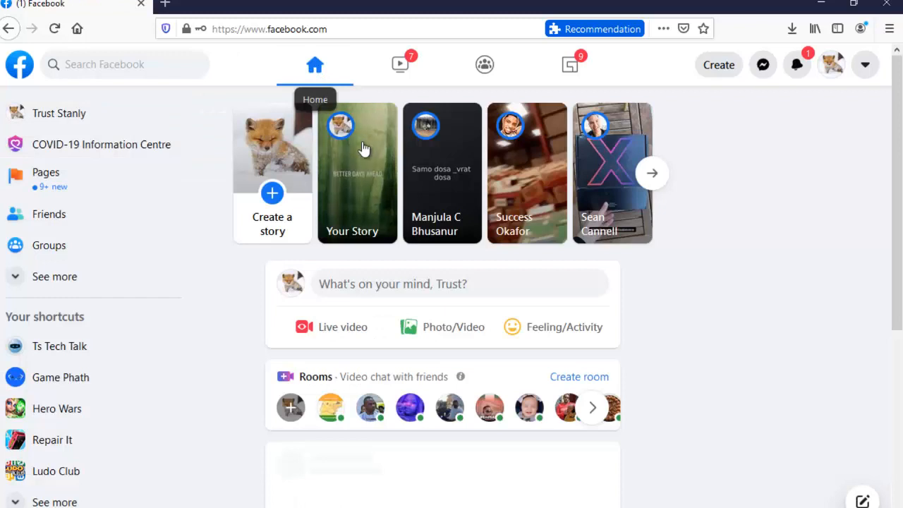